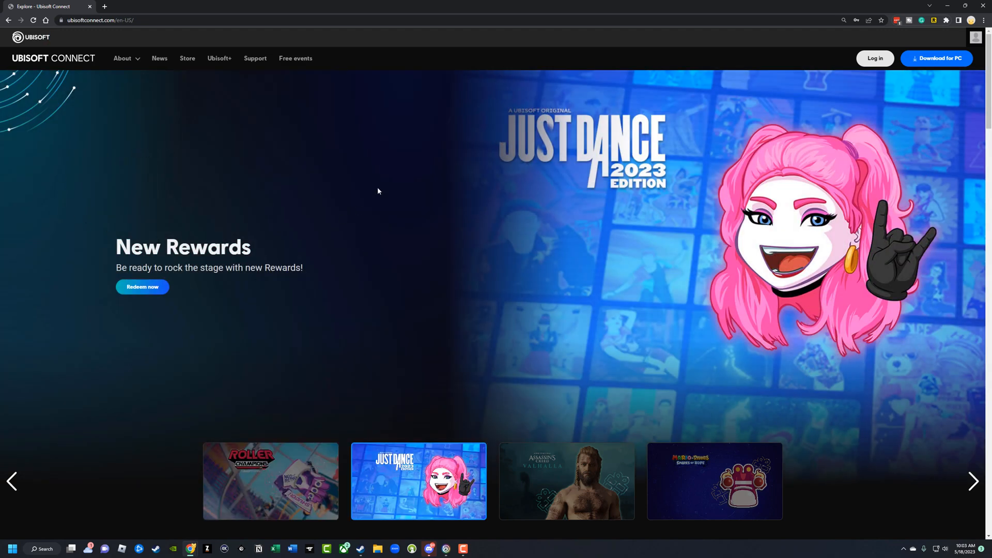
mouse_move(371, 177)
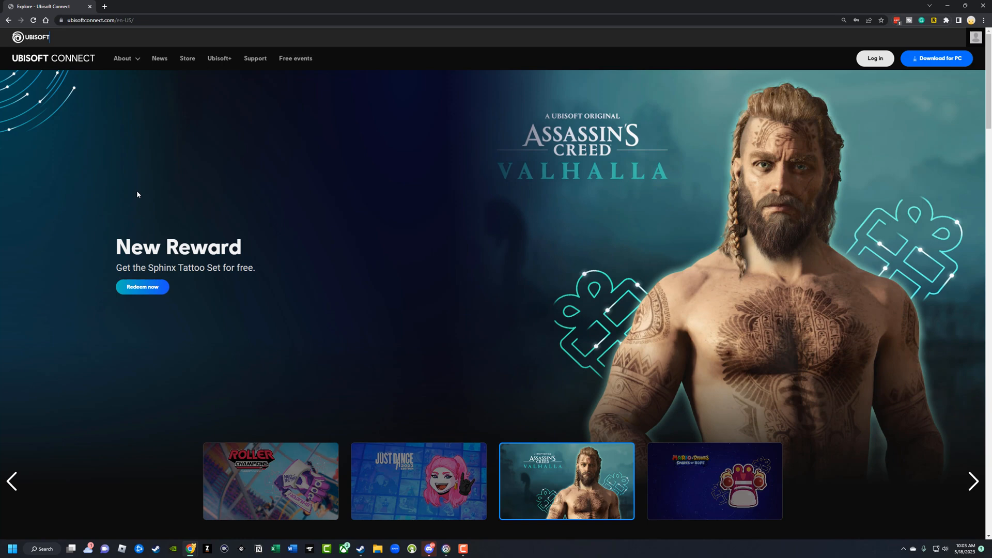
Bring the Ubisoft Connect desktop app forward to show the Trackmania overview with Play, news and offers.
left_click(109, 19)
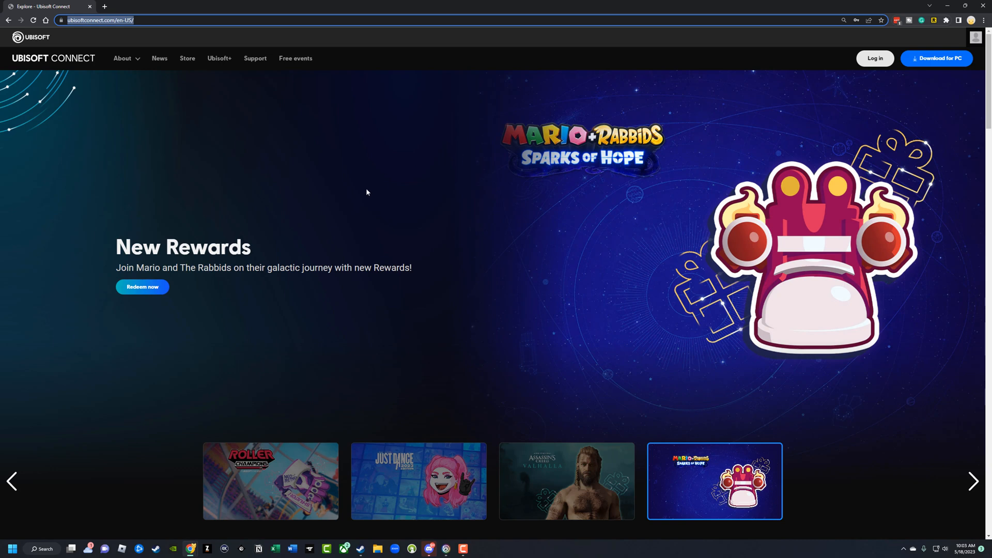
mouse_move(349, 183)
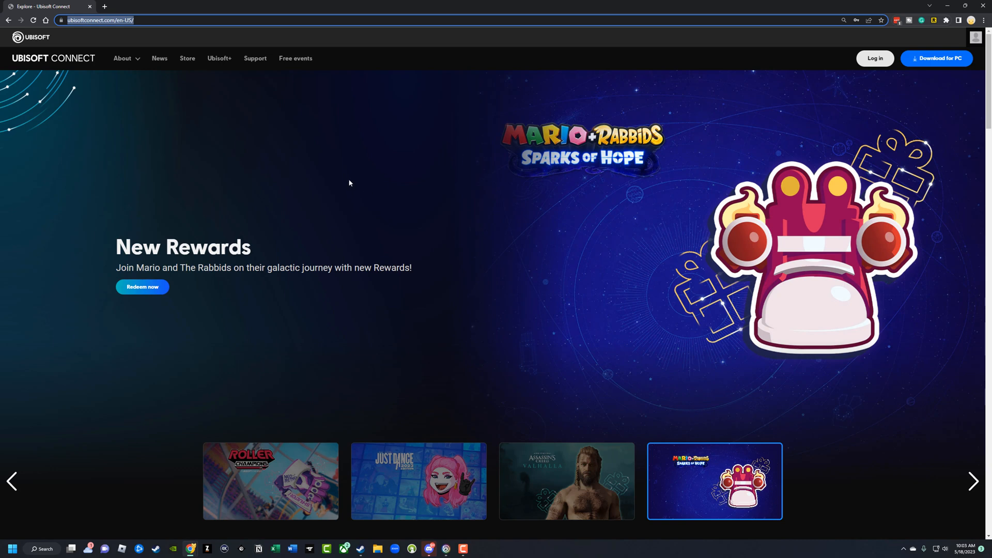
mouse_move(938, 43)
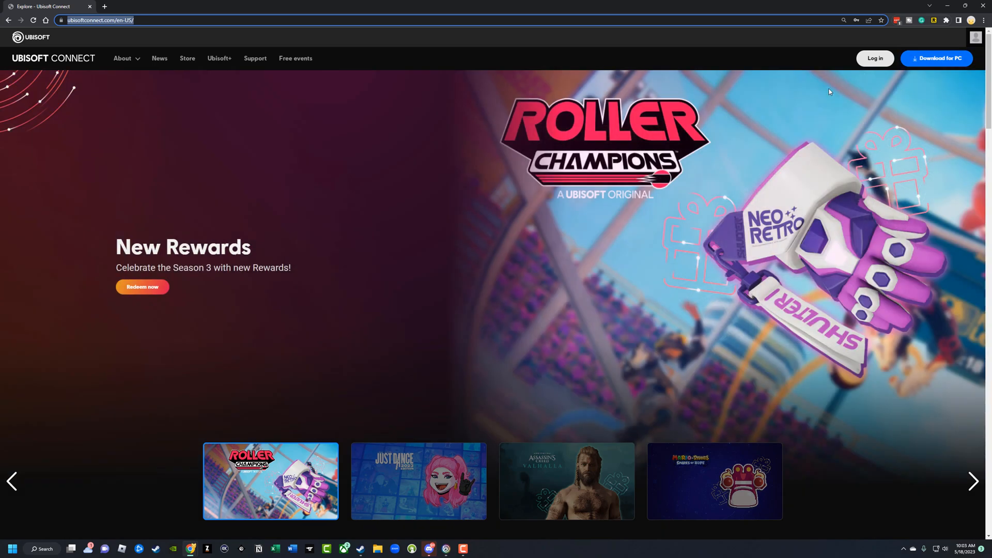
mouse_move(847, 69)
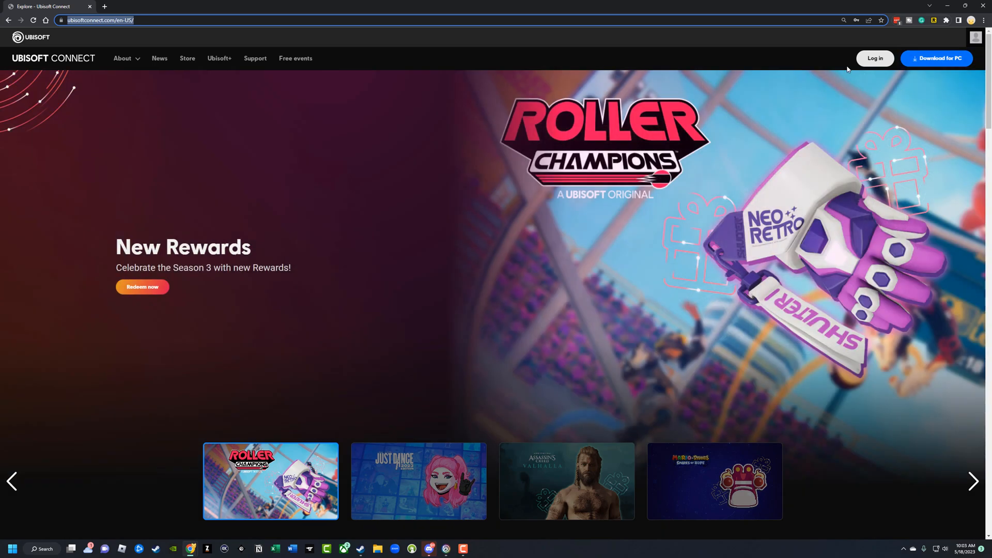
left_click(417, 486)
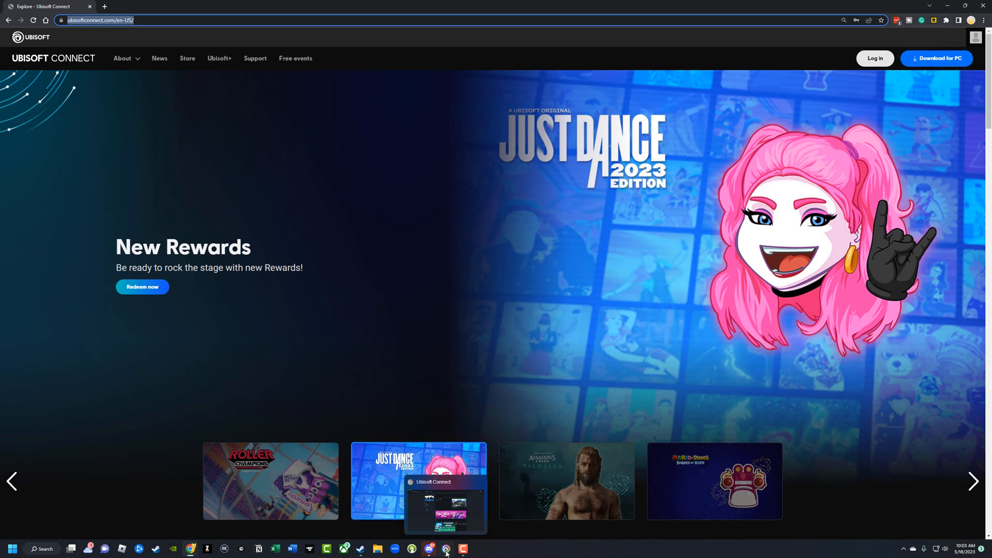
left_click(445, 548)
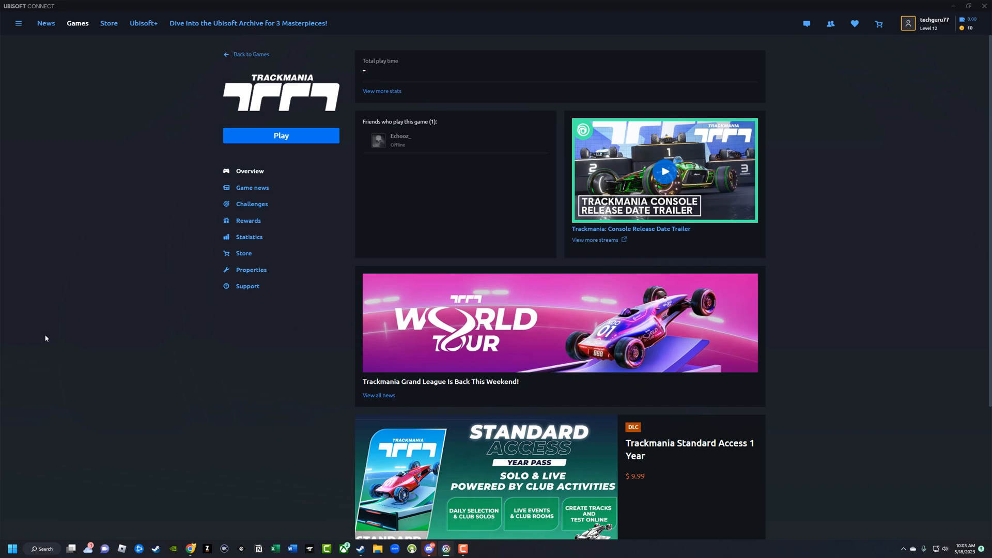
mouse_move(116, 351)
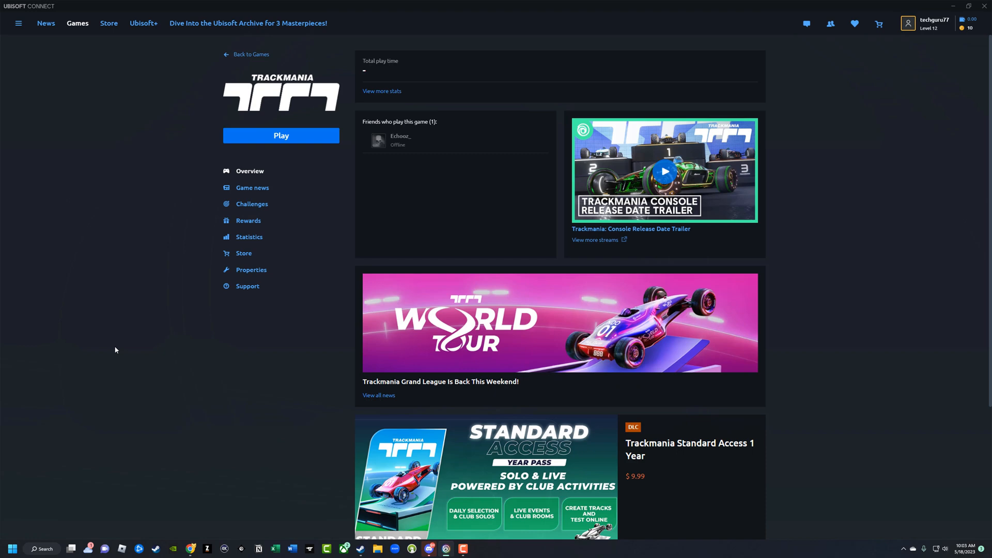
mouse_move(201, 542)
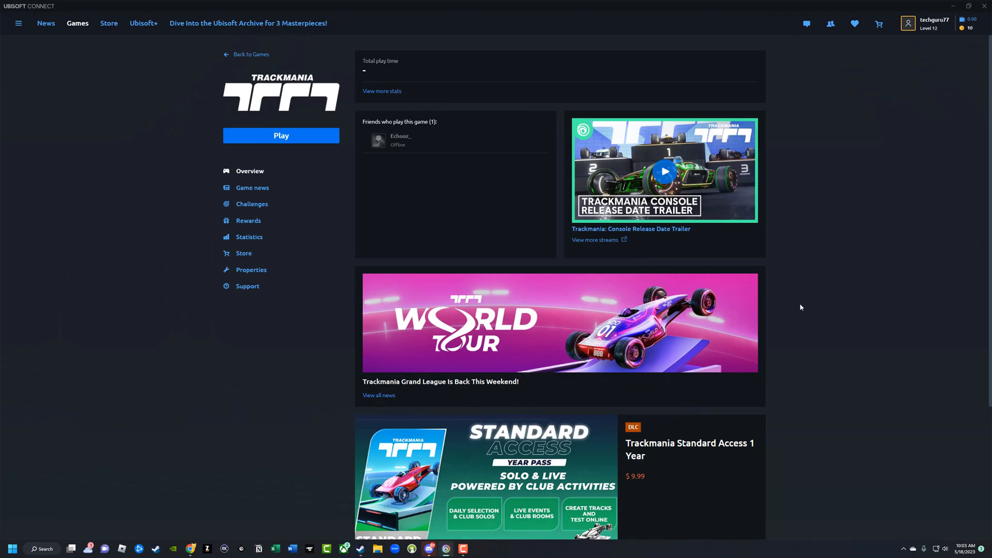
mouse_move(157, 234)
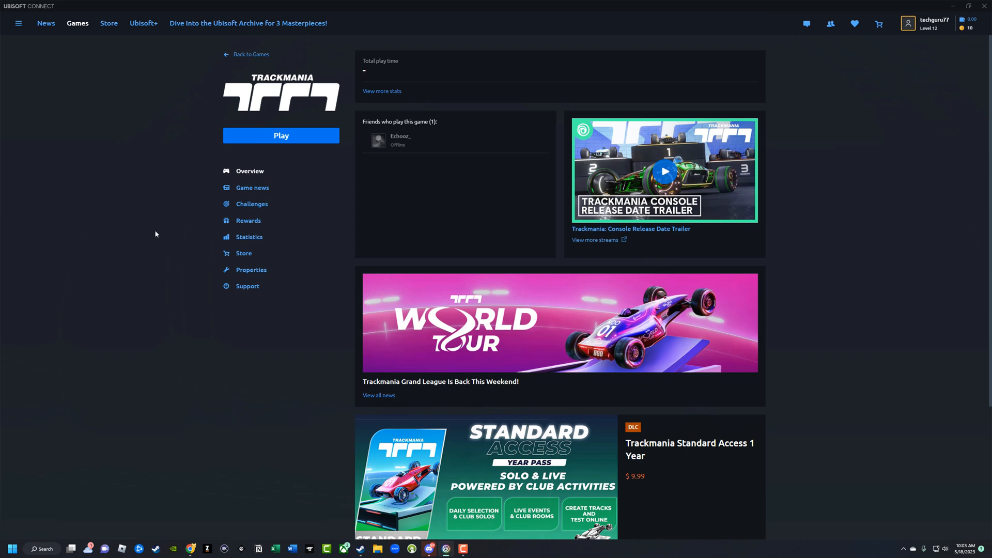
mouse_move(468, 415)
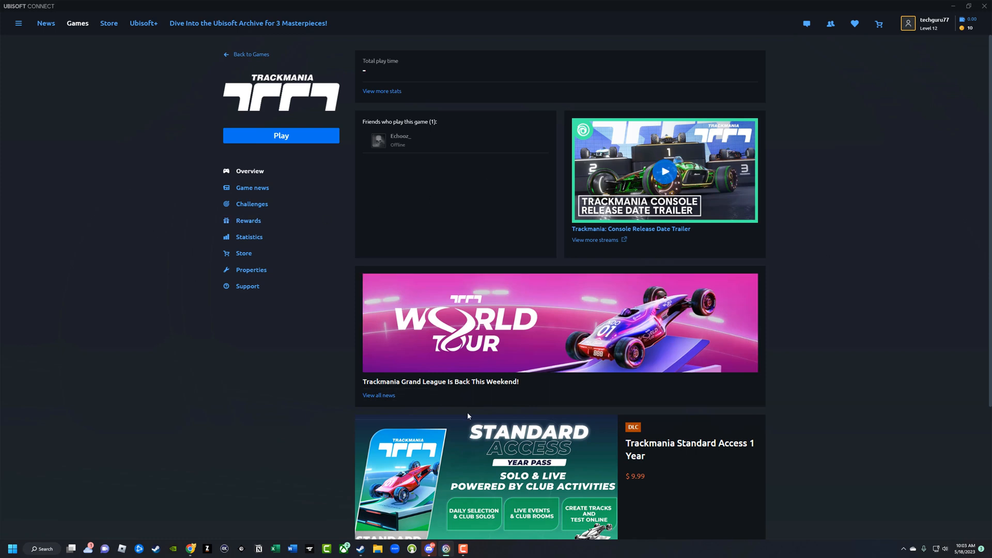
mouse_move(84, 107)
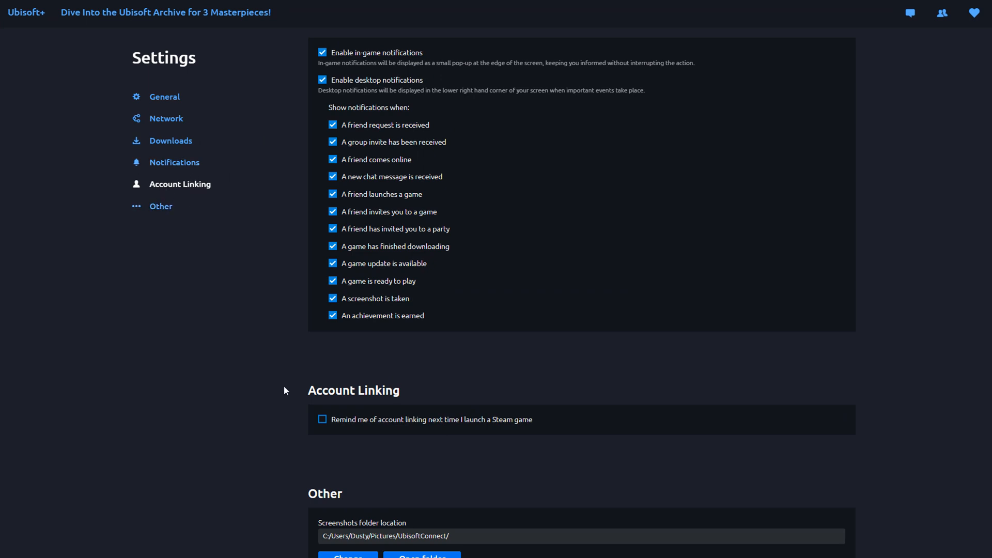
mouse_move(396, 394)
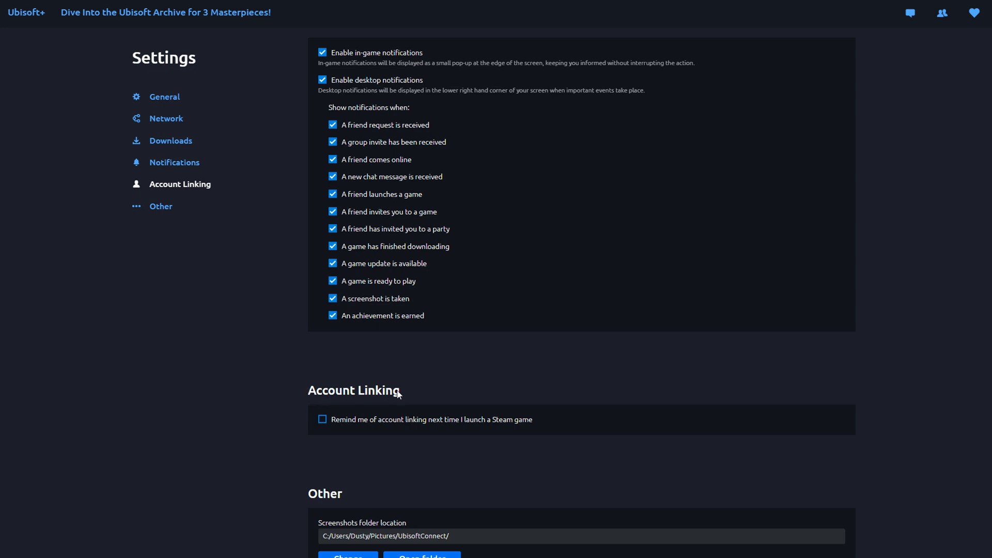
mouse_move(416, 443)
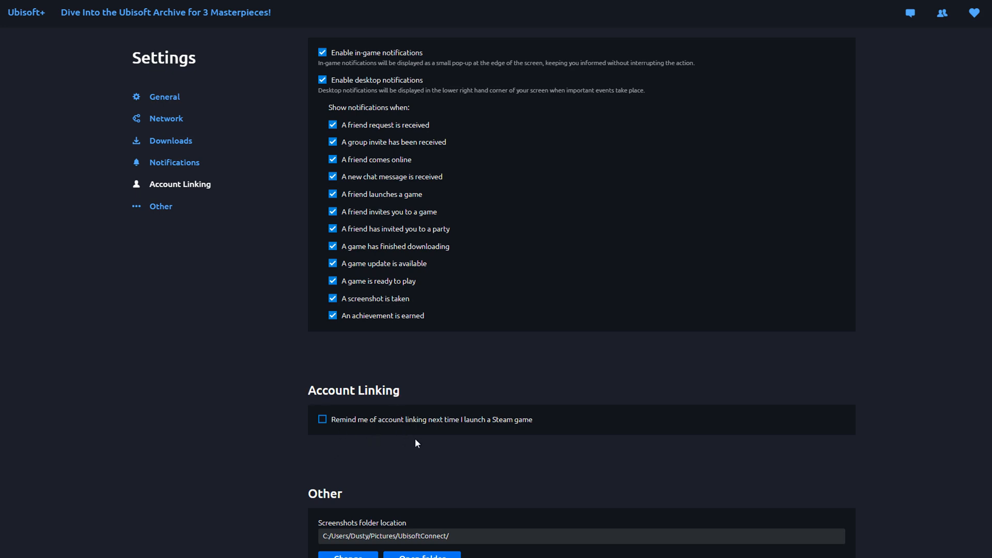
mouse_move(483, 367)
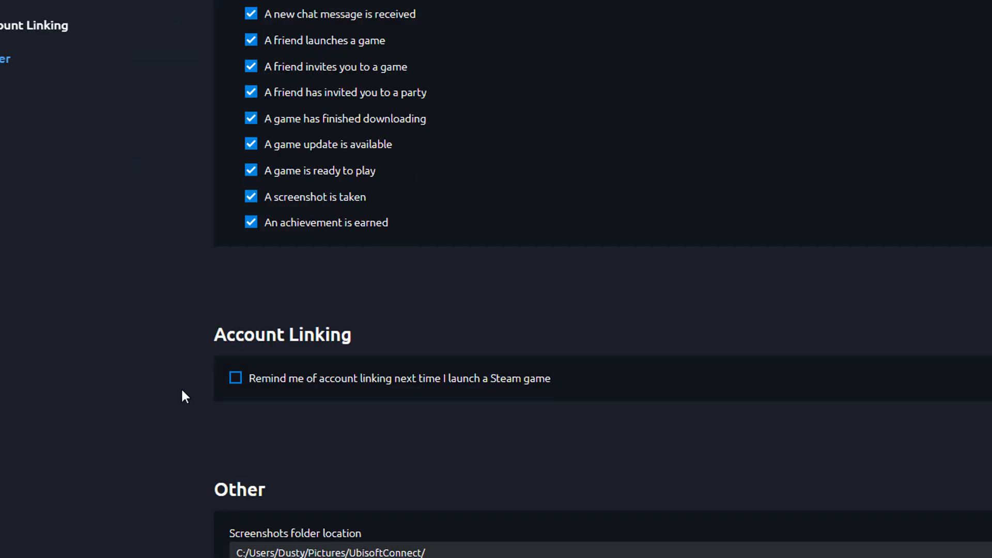
mouse_move(318, 477)
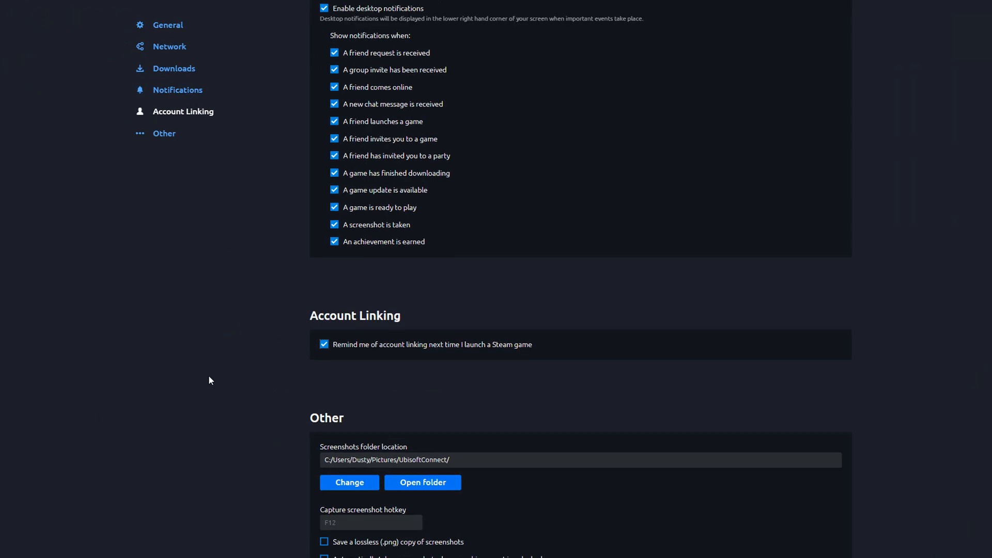
Peek at the main navigation menu and return to settings with the Steam linking reminder still on.
left_click(18, 25)
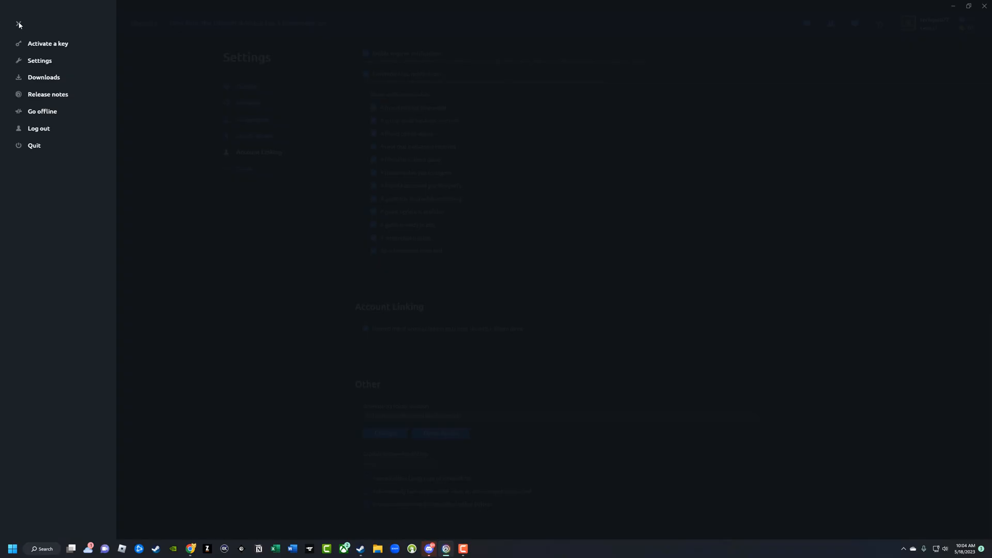
left_click(19, 24)
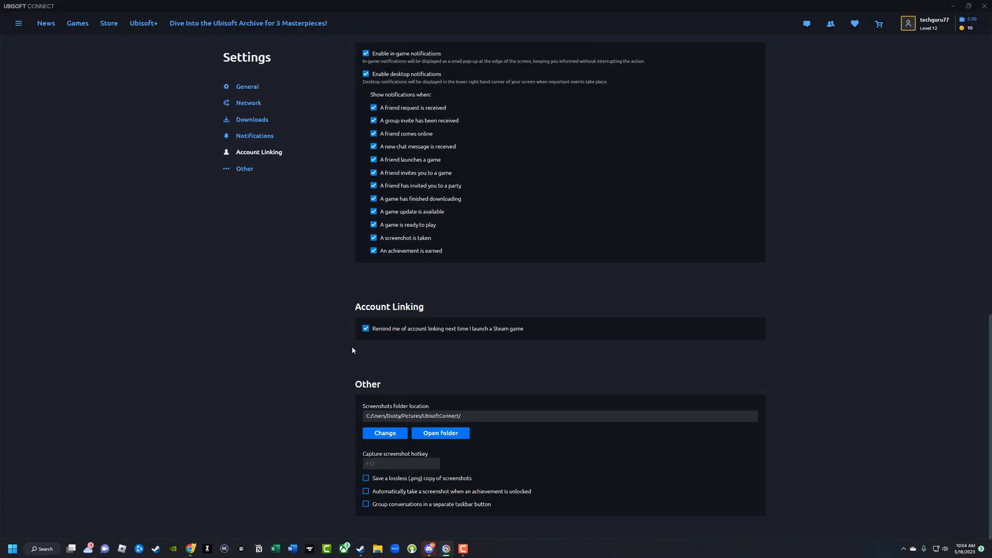
mouse_move(956, 7)
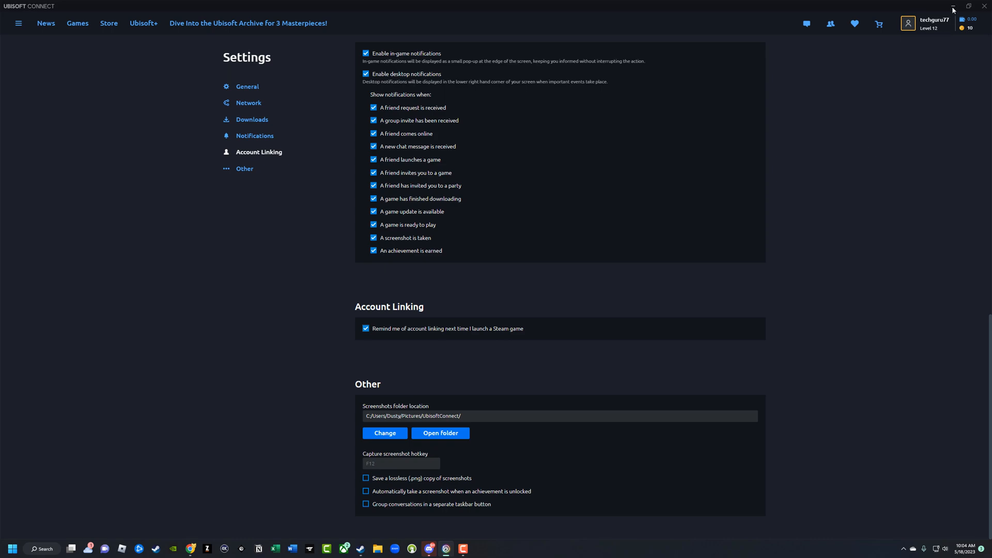
mouse_move(955, 6)
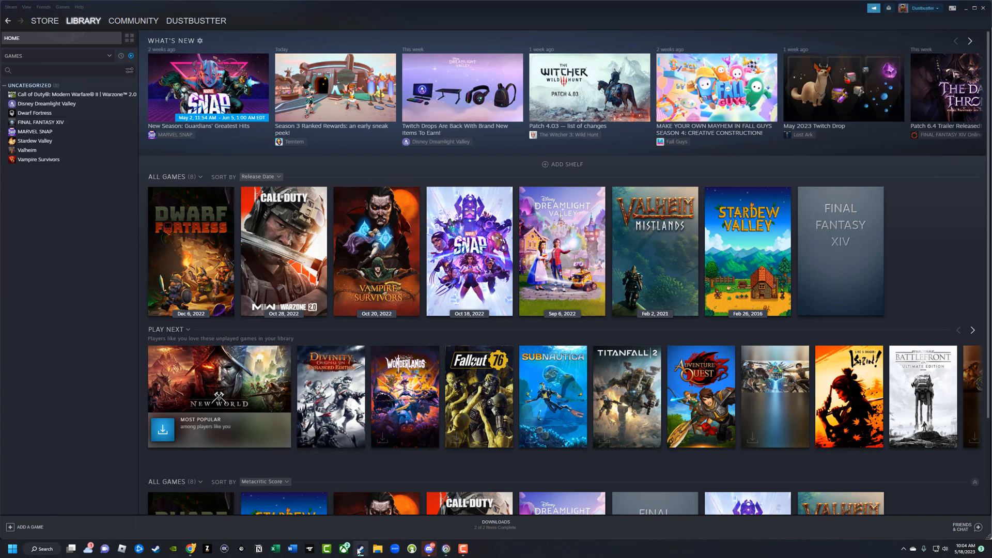
Switch over to the Steam window from the taskbar to reach its Library home.
right_click(364, 548)
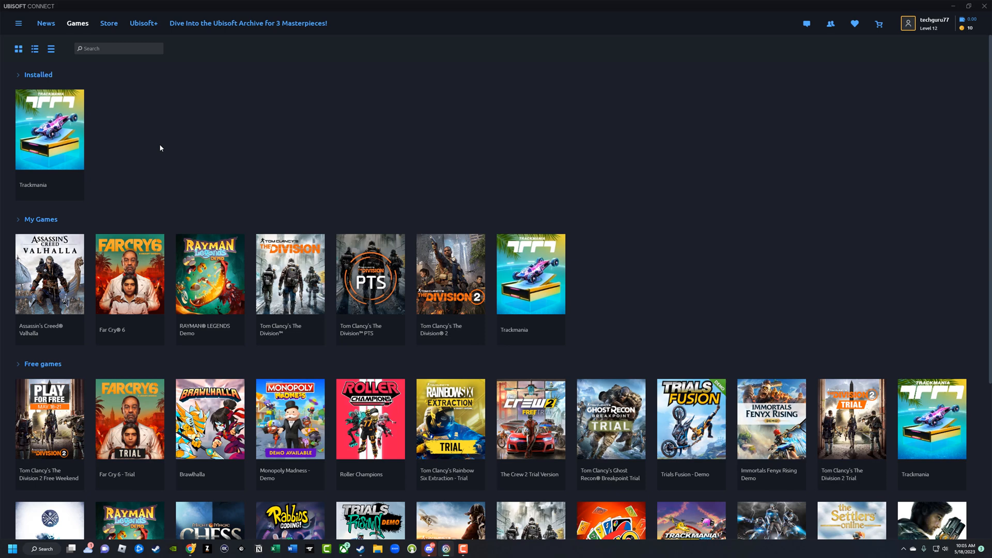
mouse_move(54, 174)
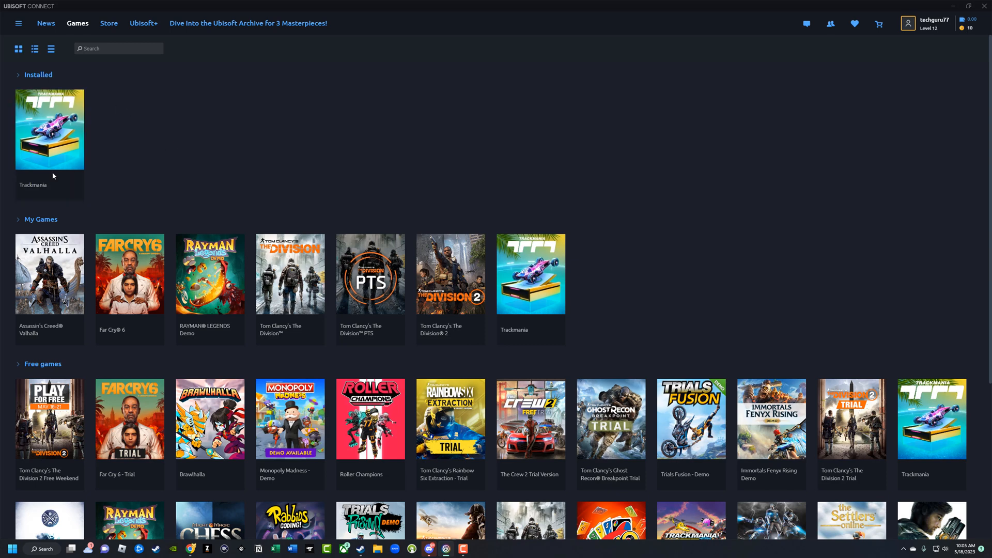
mouse_move(114, 5)
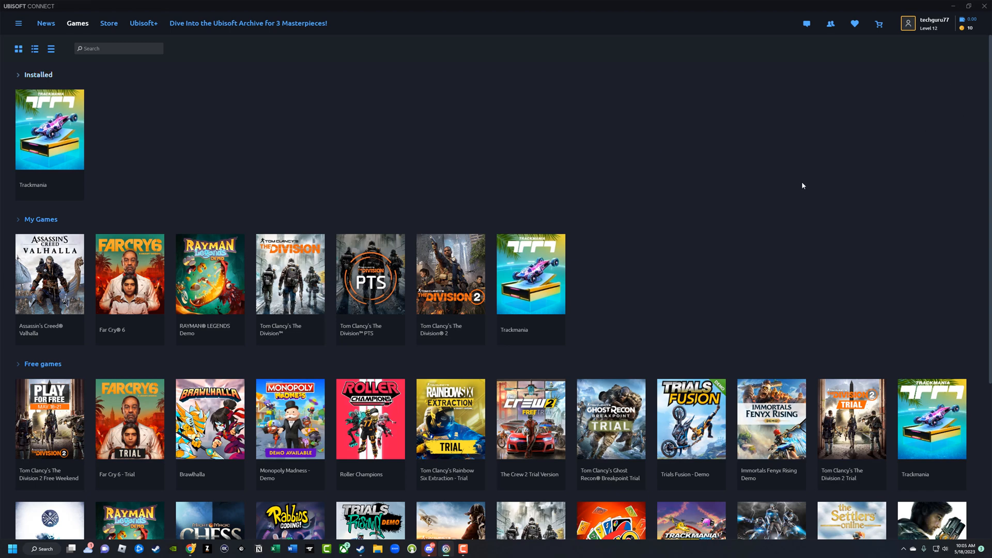
mouse_move(324, 512)
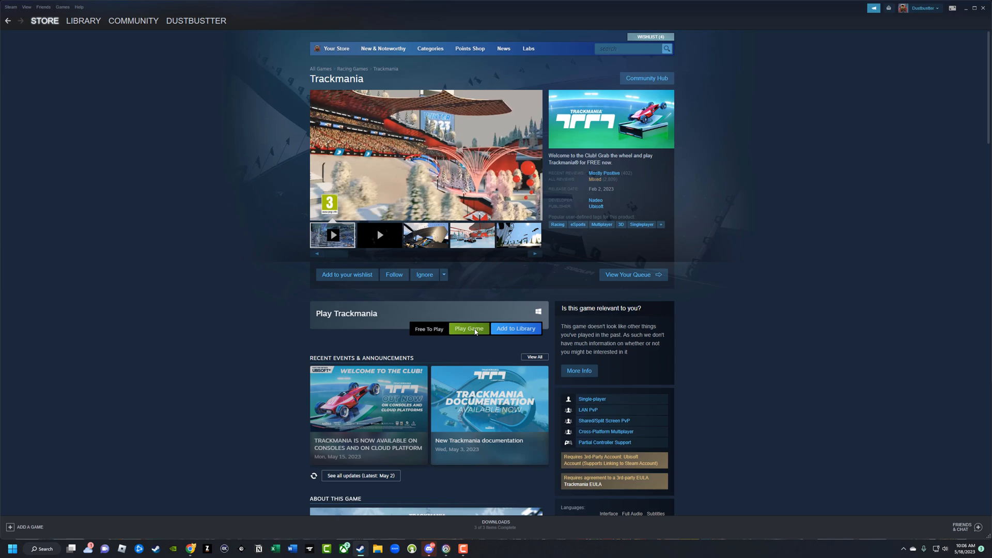
Launch Trackmania via Play Game and let its first-time setup run through.
left_click(469, 329)
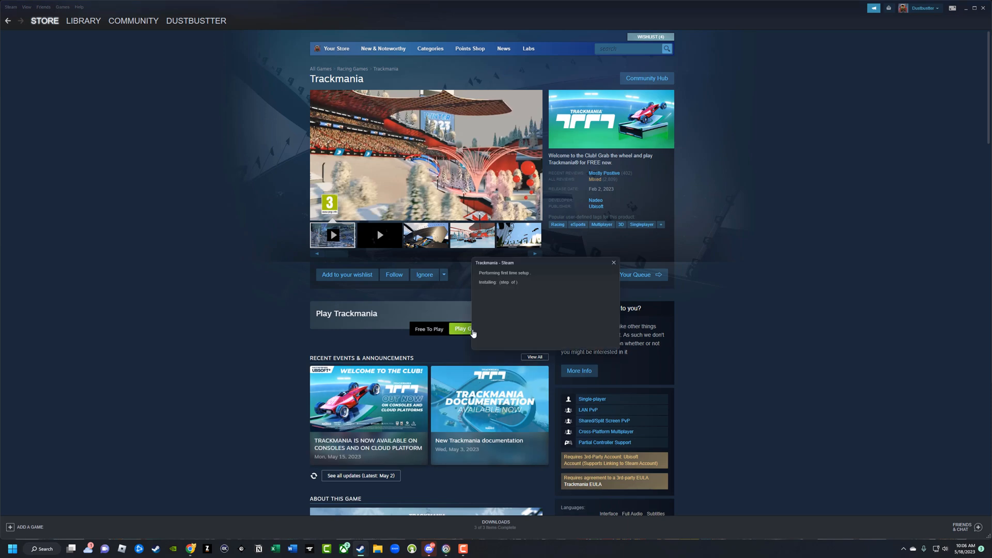
left_click(613, 263)
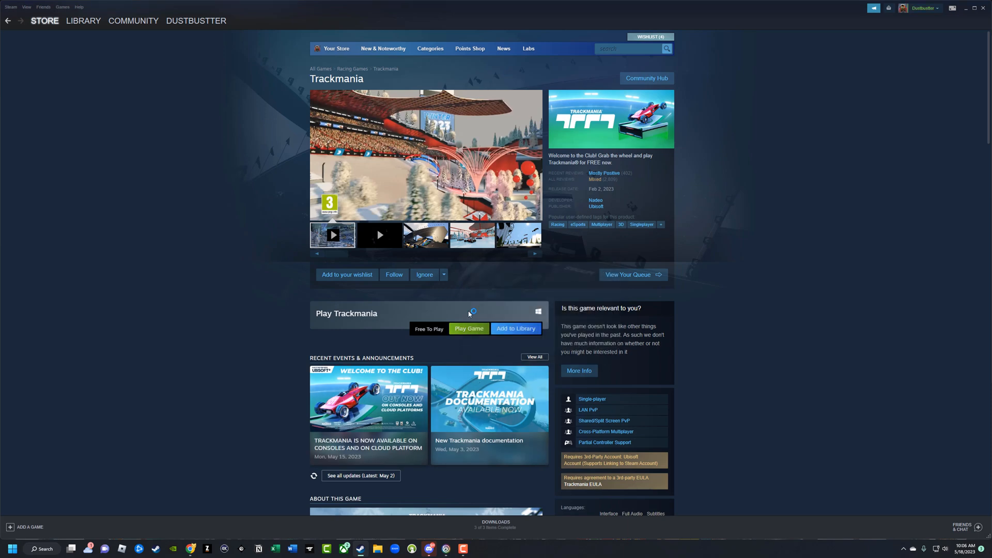
mouse_move(488, 289)
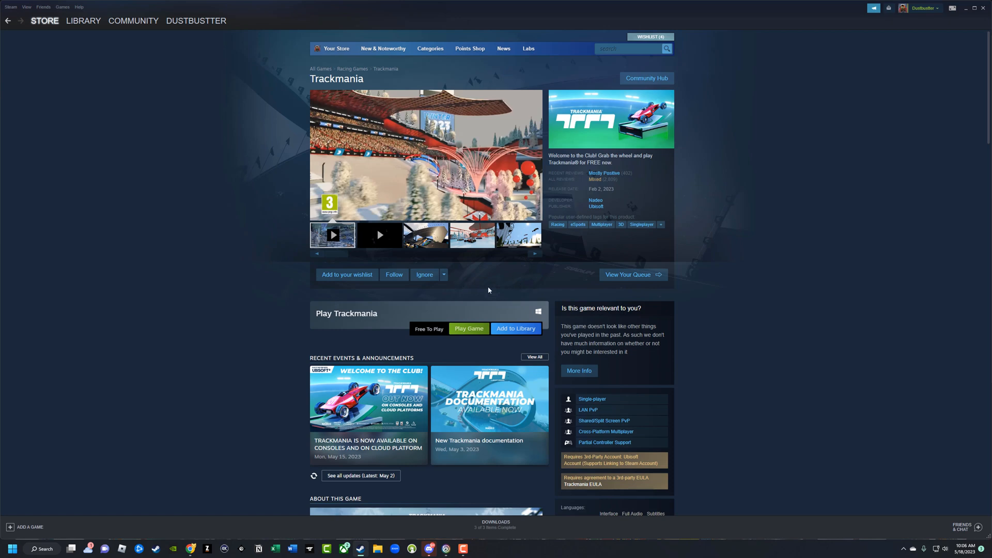
left_click(469, 328)
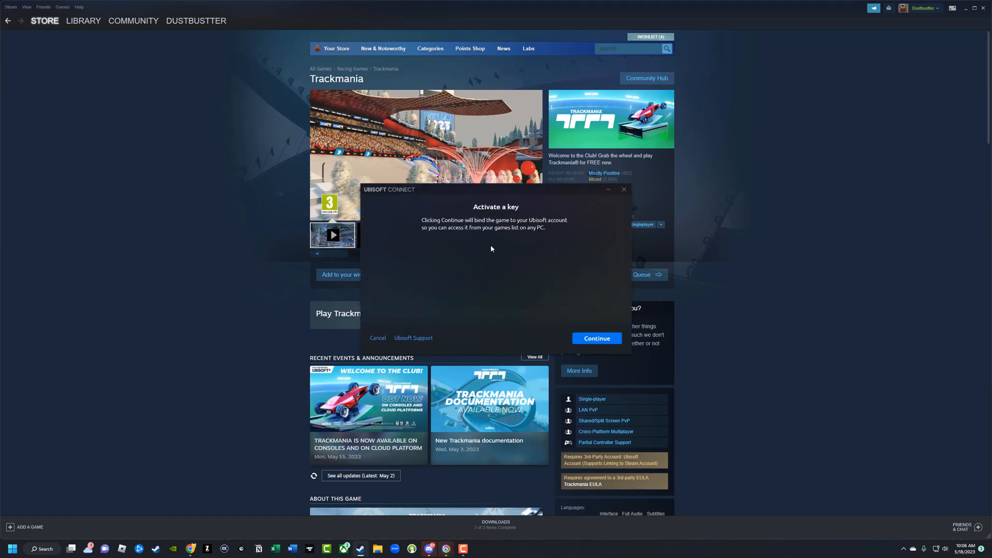
mouse_move(570, 256)
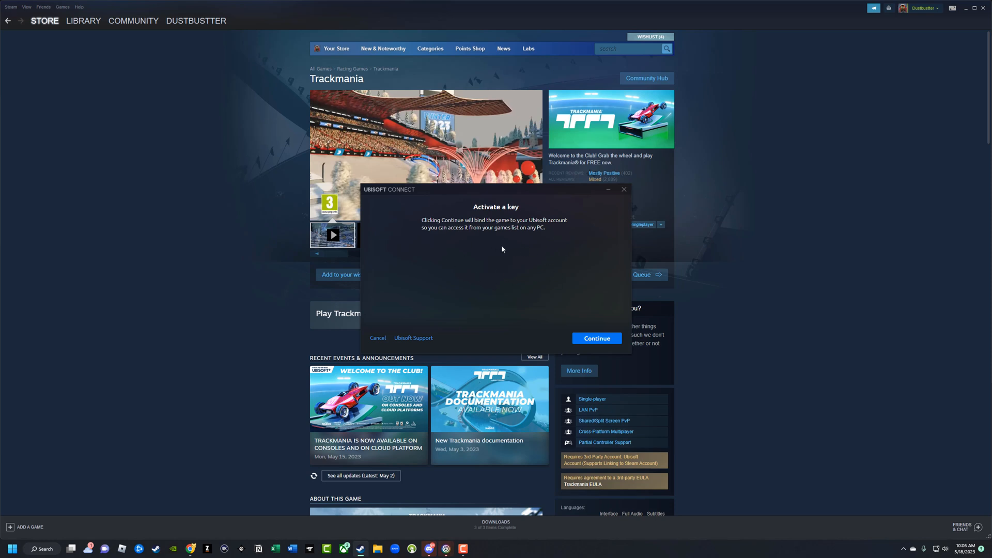
Confirm the 'Activate a key' prompt with Continue so Trackmania binds to the Ubisoft account.
left_click(597, 337)
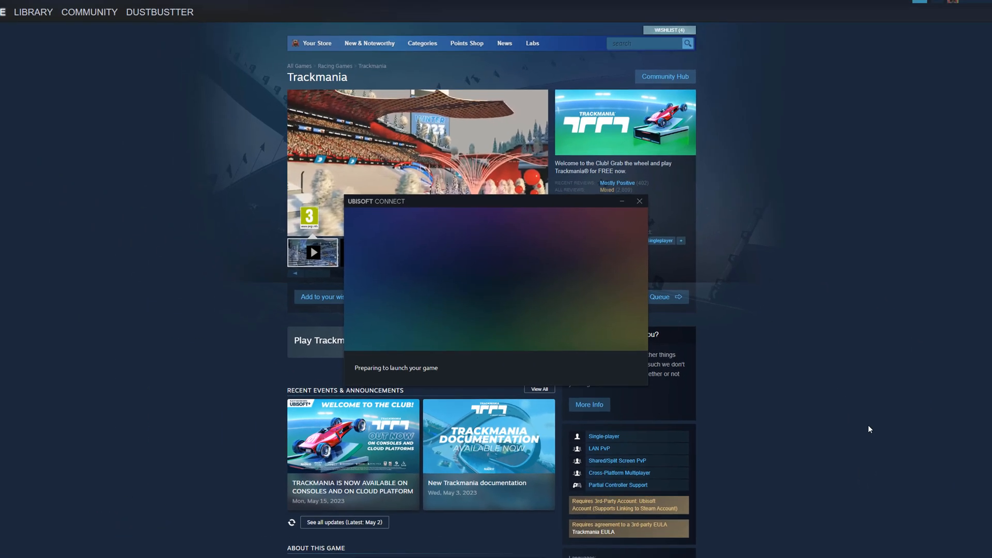
mouse_move(437, 279)
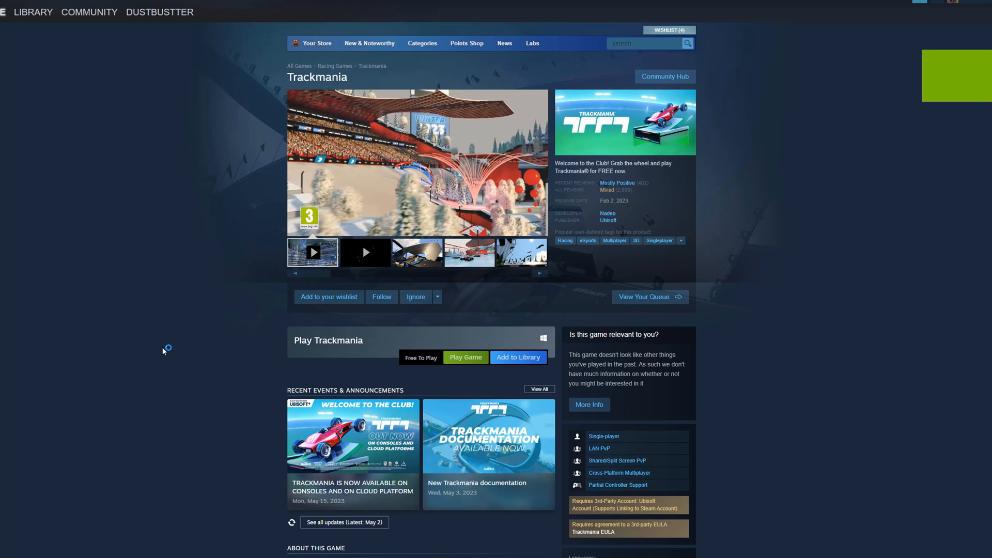
mouse_move(797, 256)
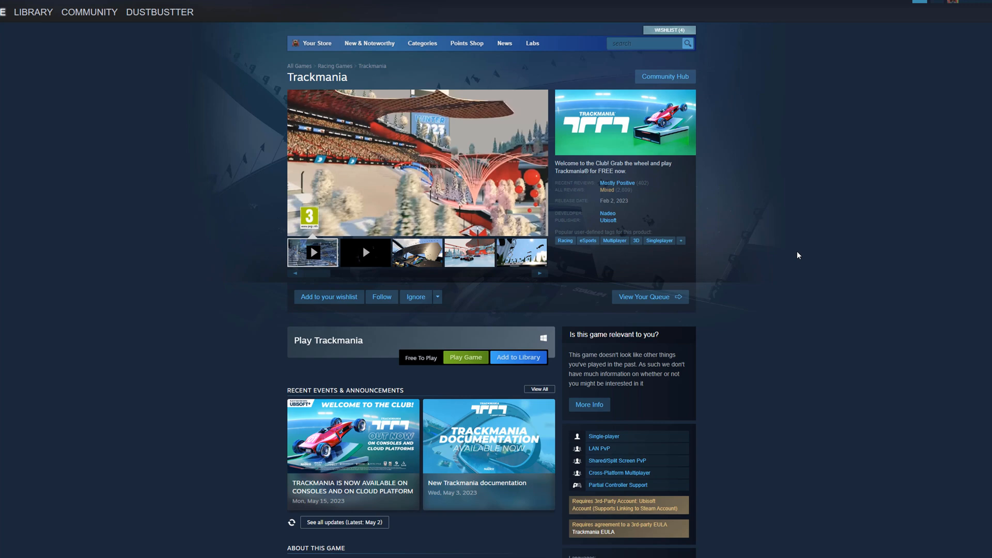